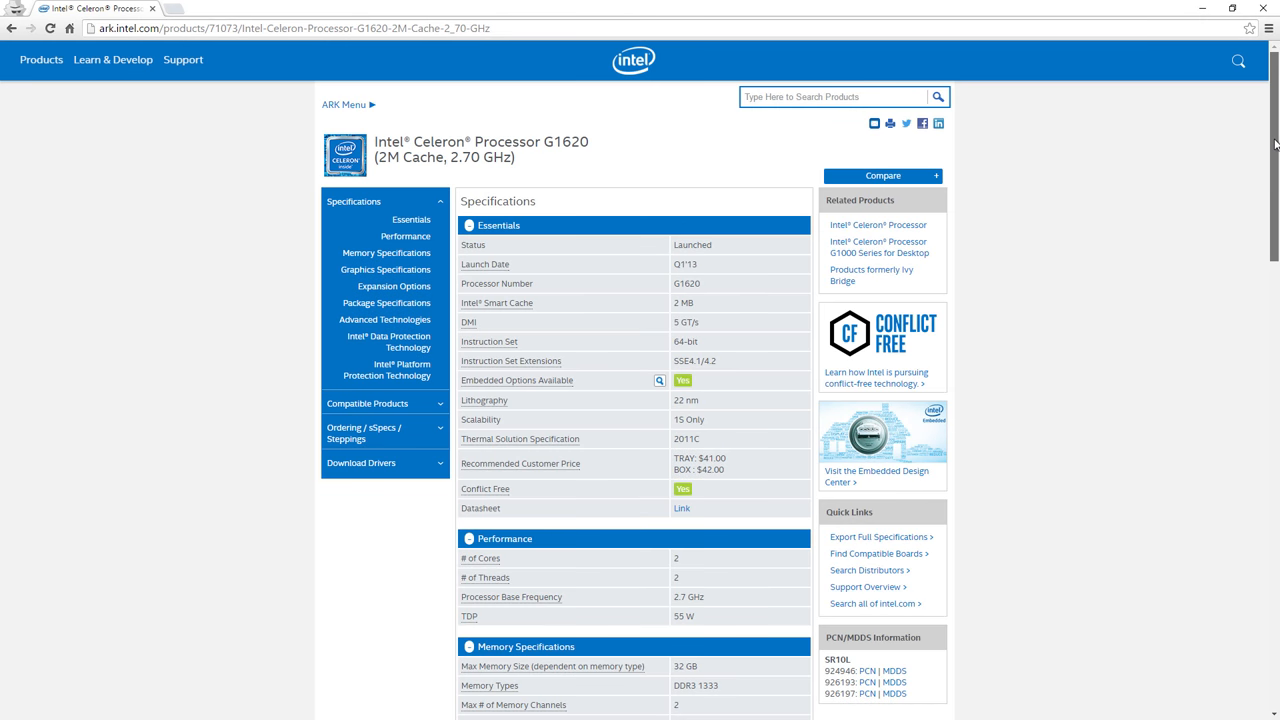
# Scroll the List of Intel microprocessors down to the Ivy Bridge Core i5 entries, including i5-3470S.
pyautogui.scroll(-3)
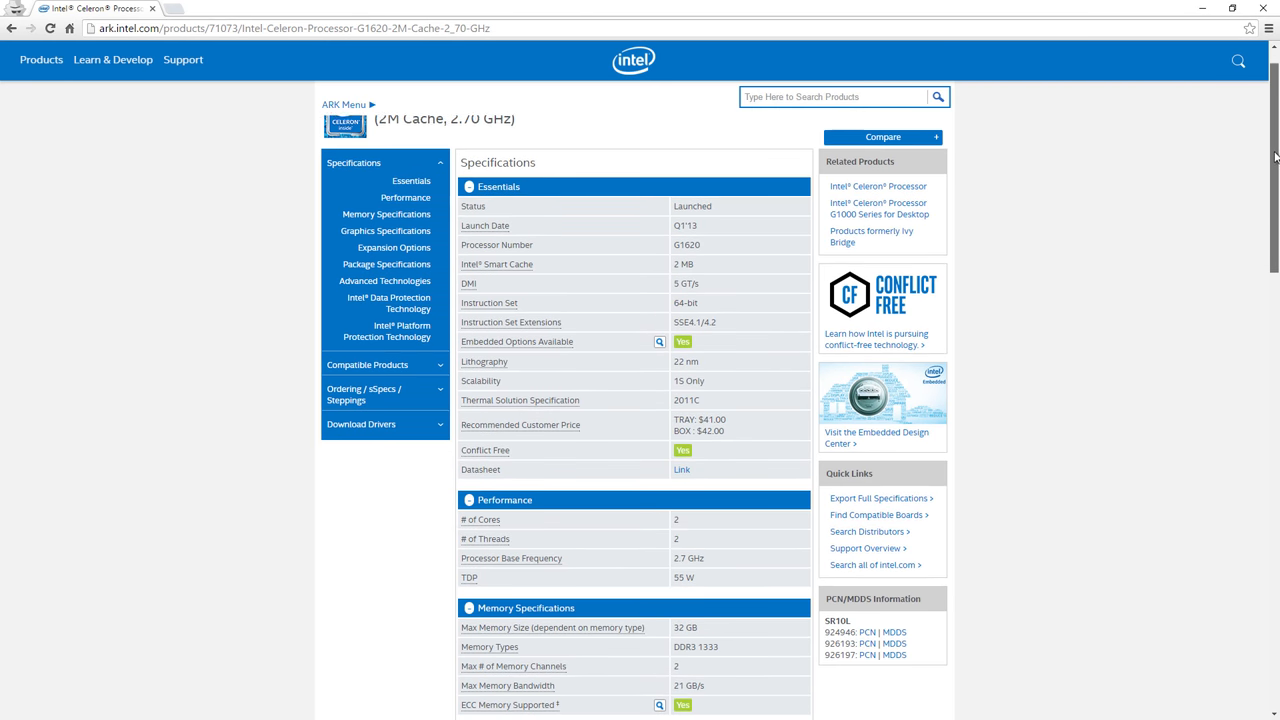
pyautogui.scroll(-3)
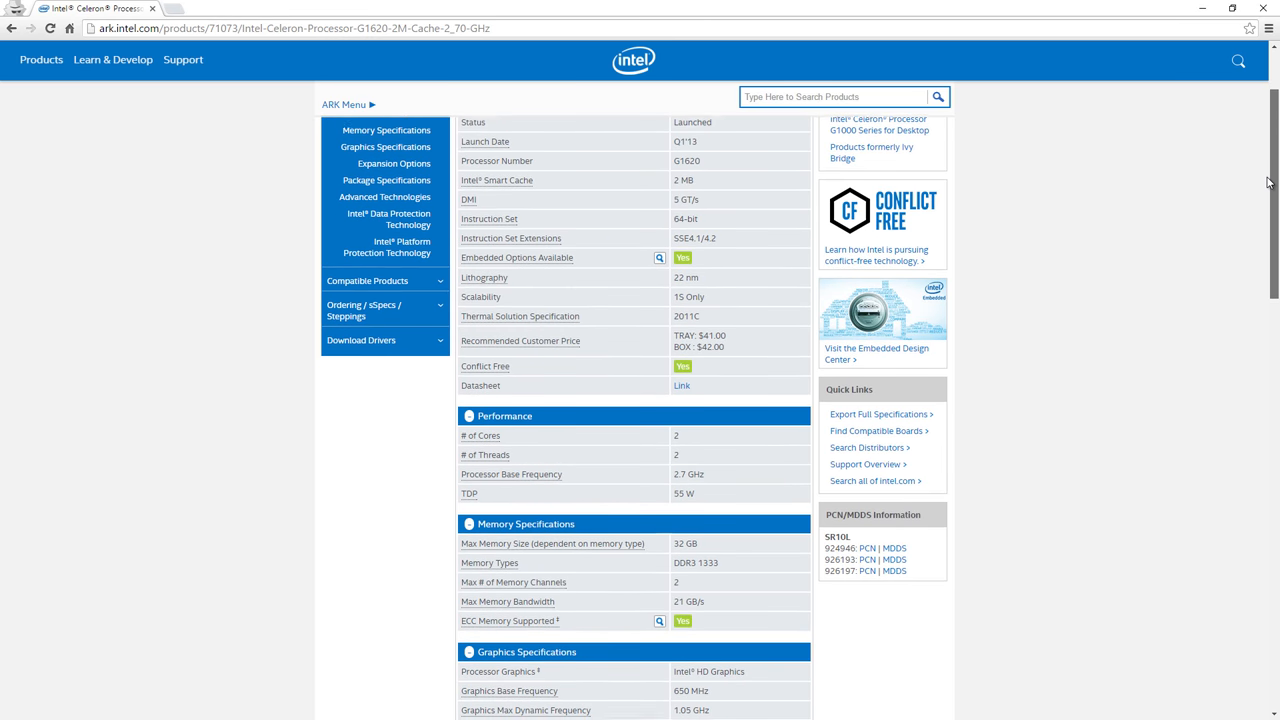
pyautogui.scroll(-3)
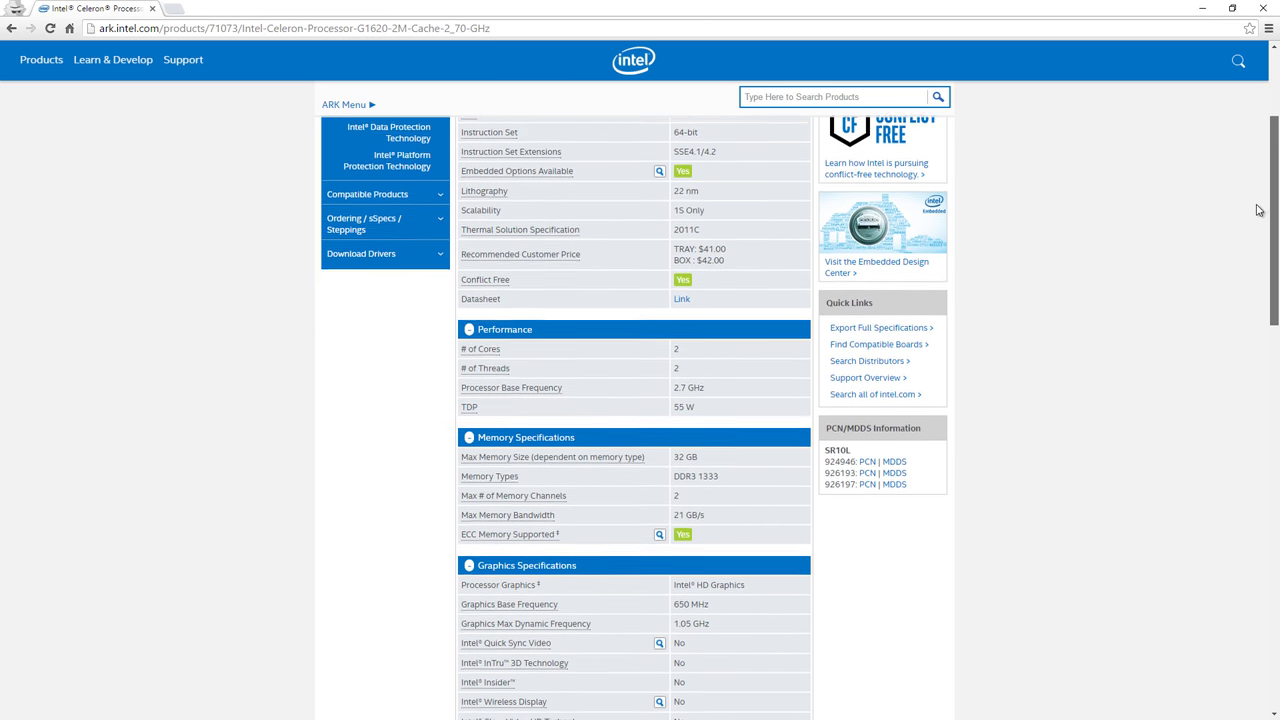
pyautogui.scroll(-3)
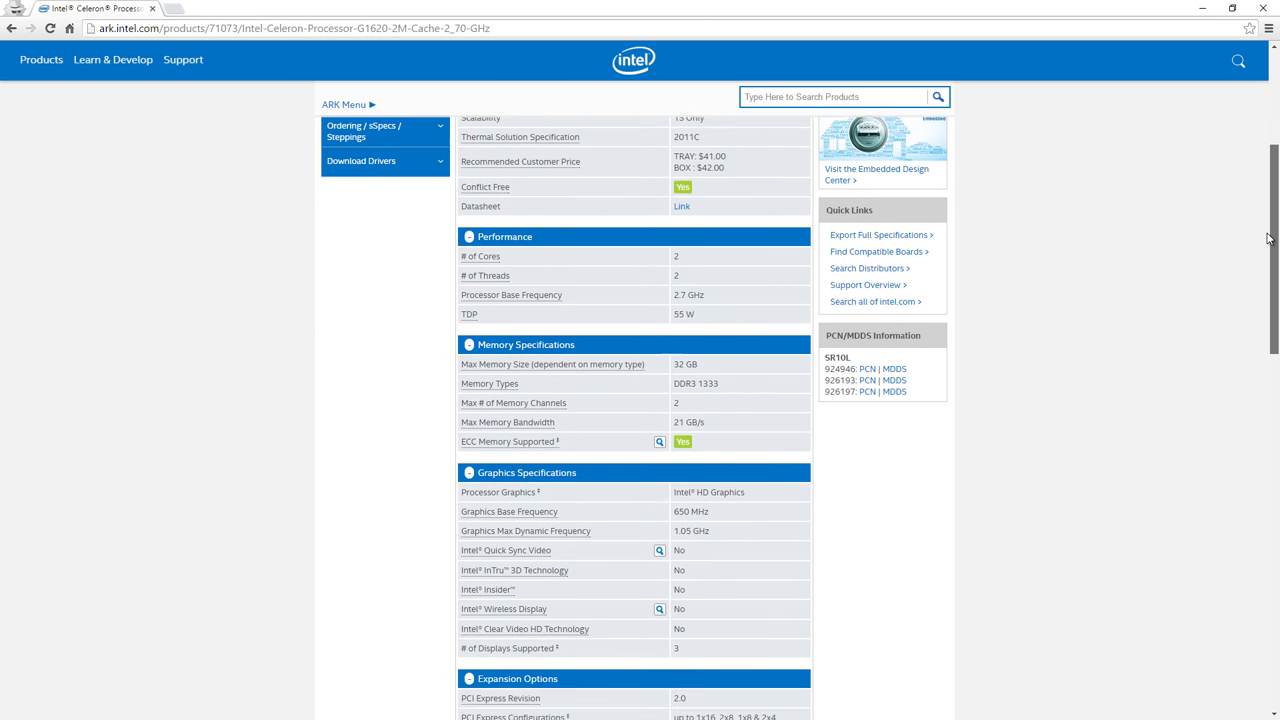
pyautogui.scroll(-3)
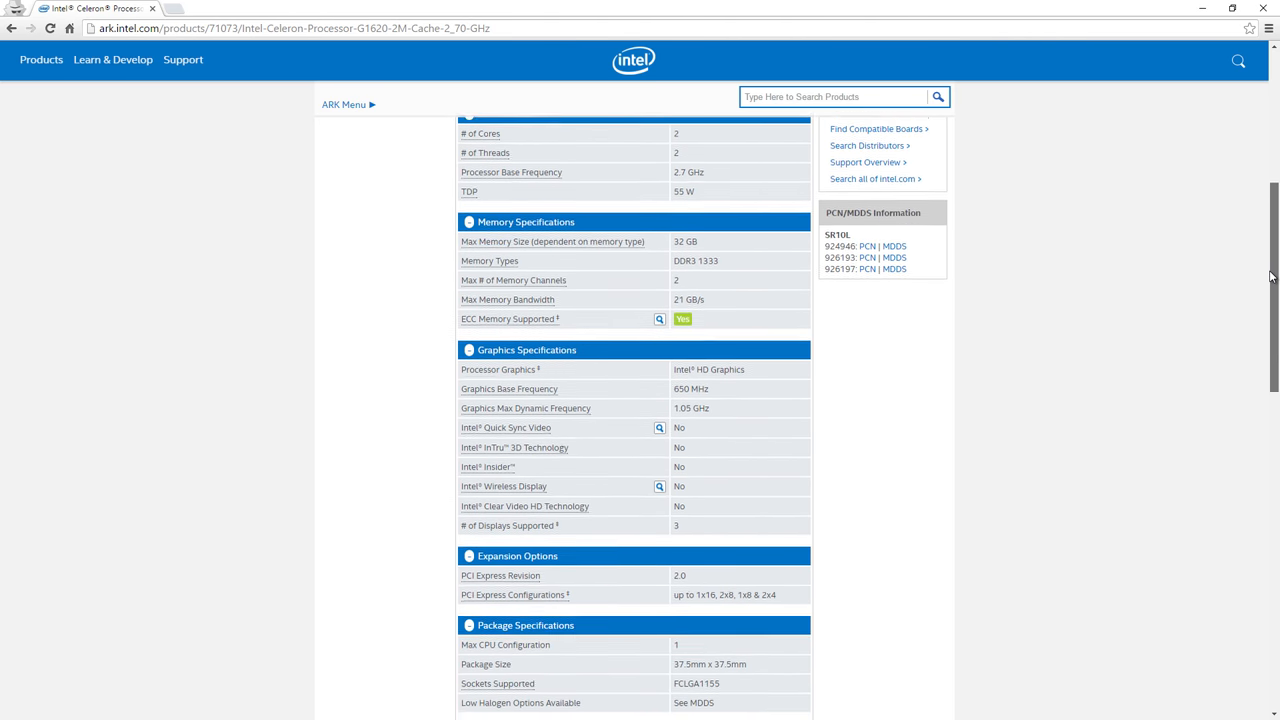
pyautogui.scroll(-3)
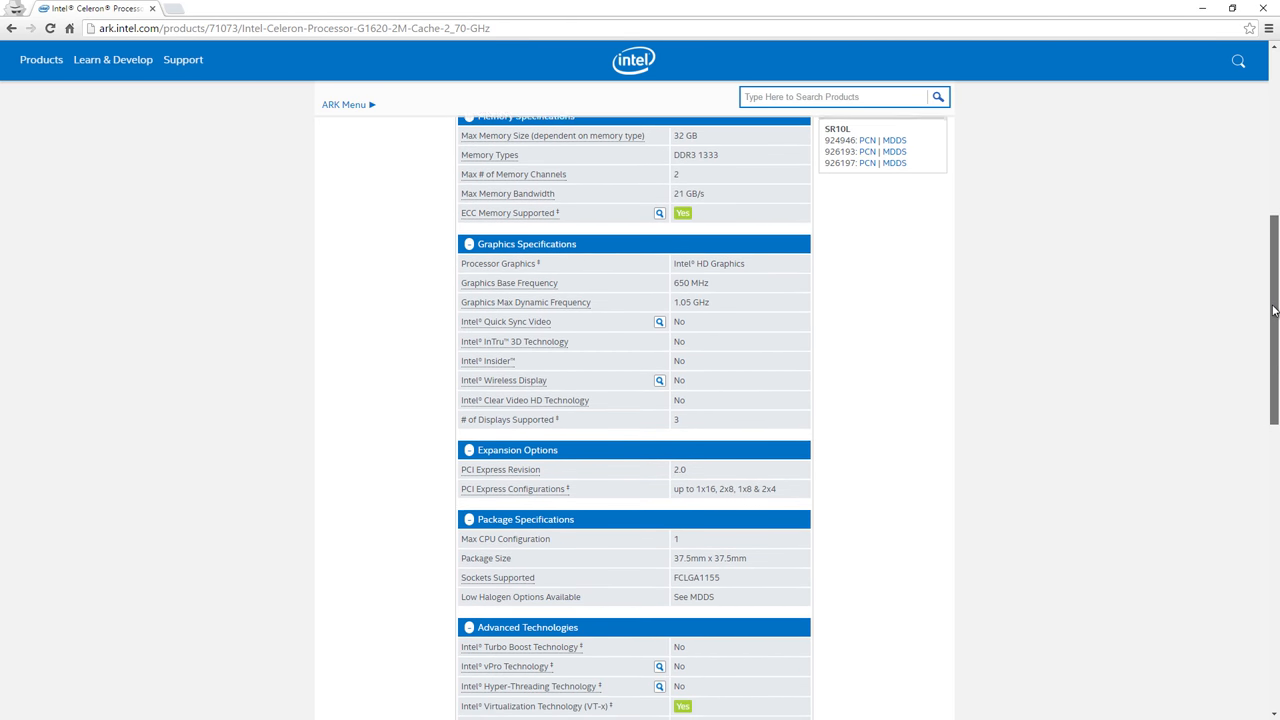
pyautogui.scroll(-3)
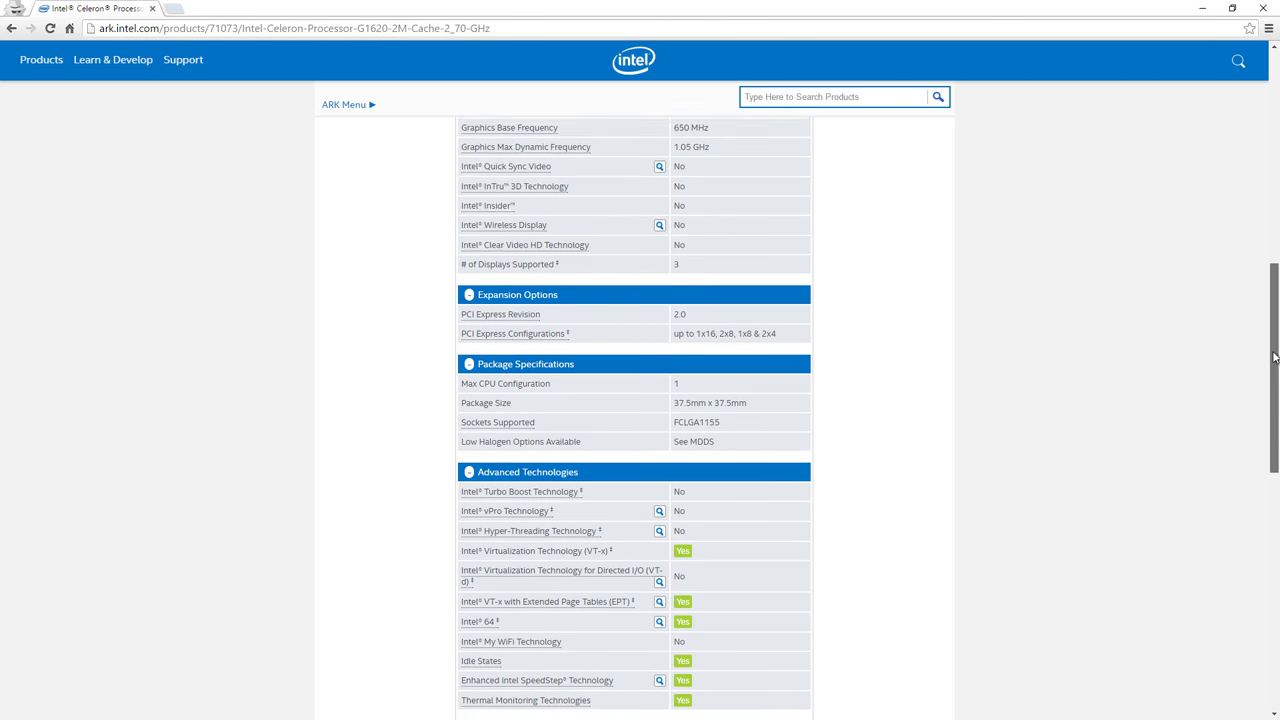
pyautogui.scroll(-3)
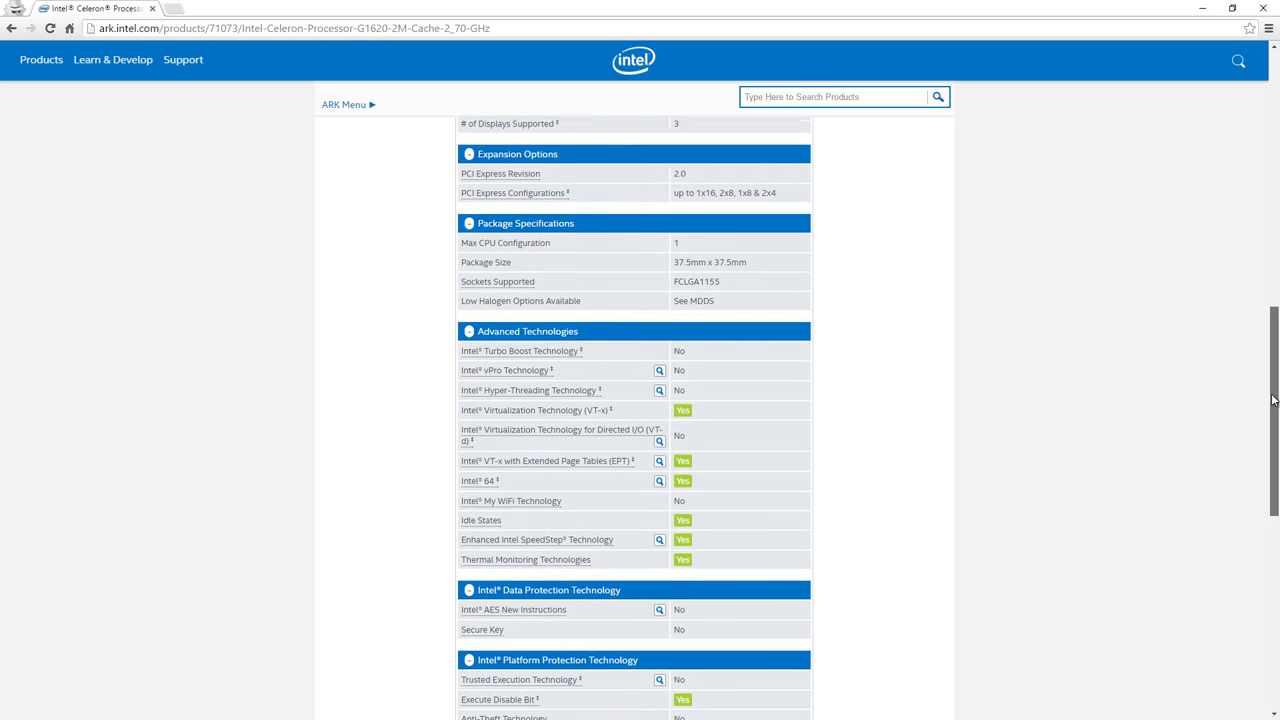
pyautogui.scroll(-3)
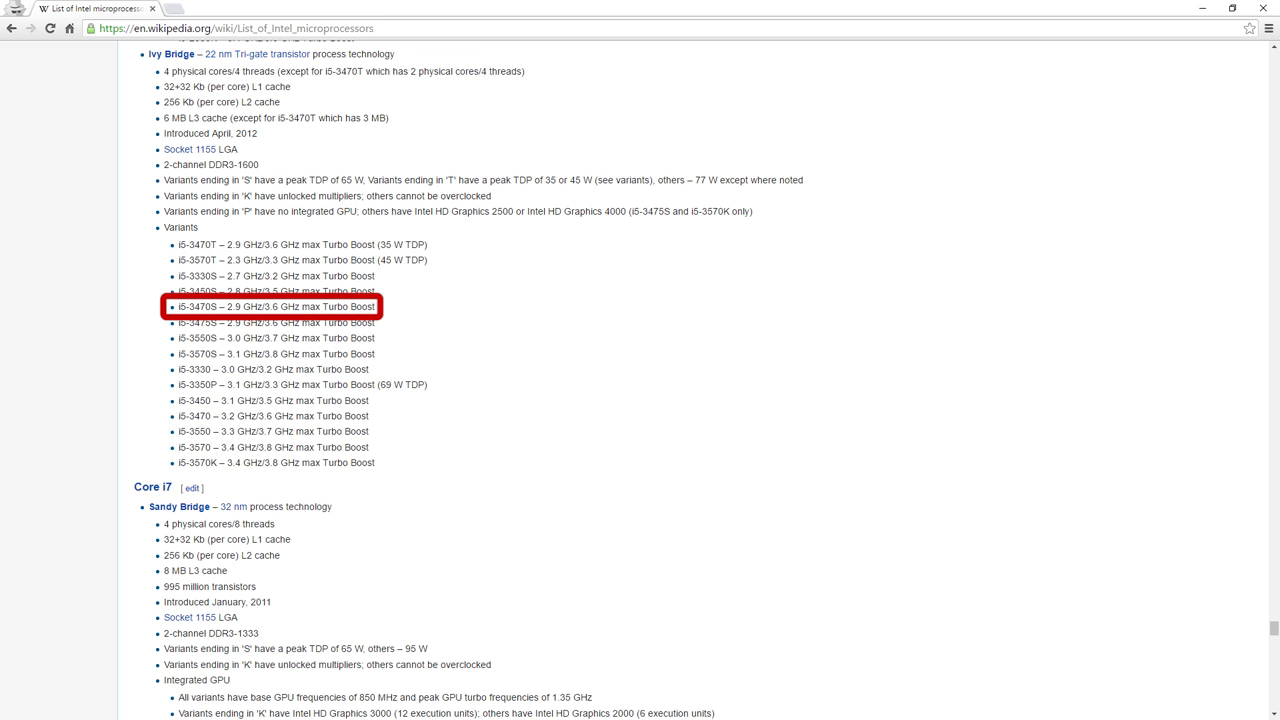
pyautogui.click(240, 306)
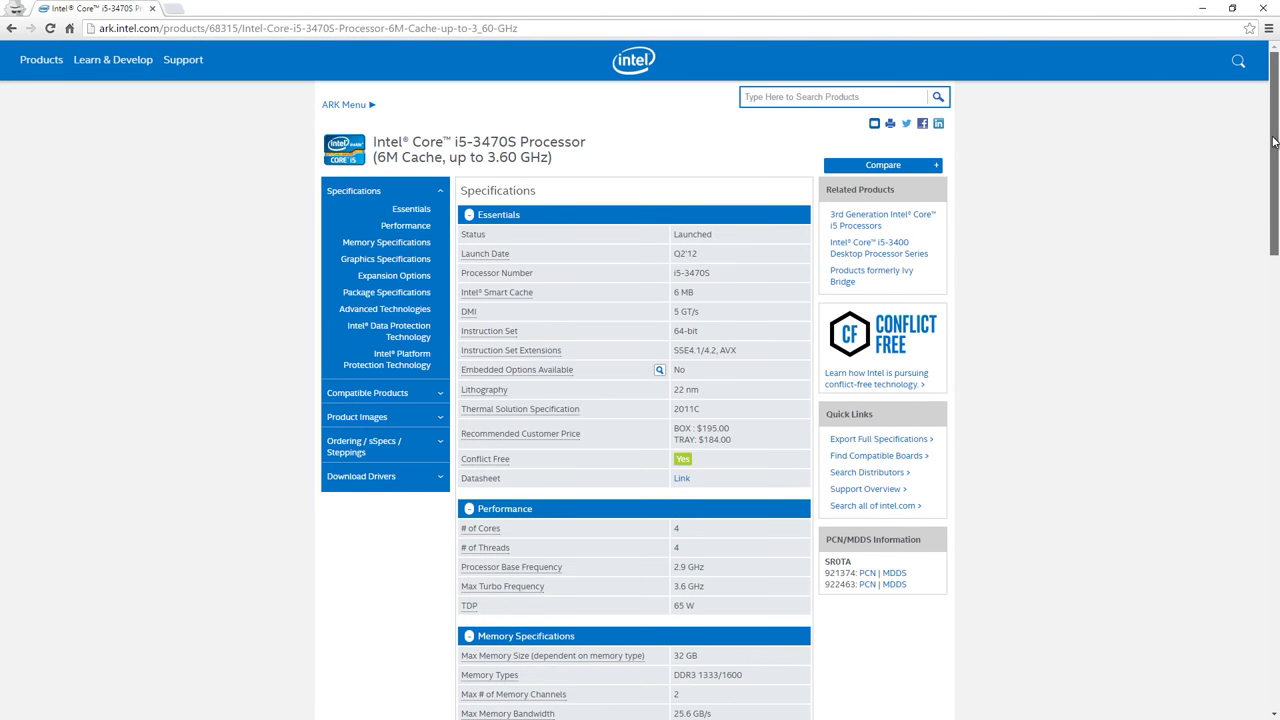
pyautogui.scroll(-3)
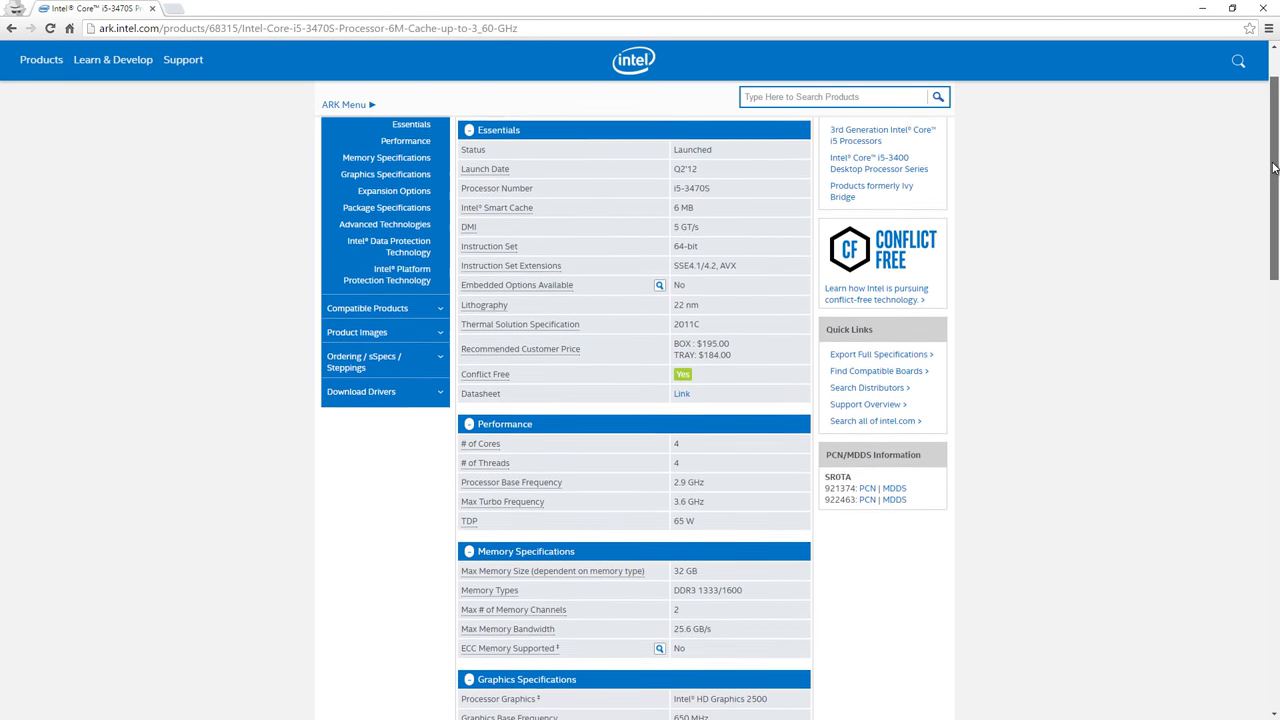
pyautogui.scroll(-3)
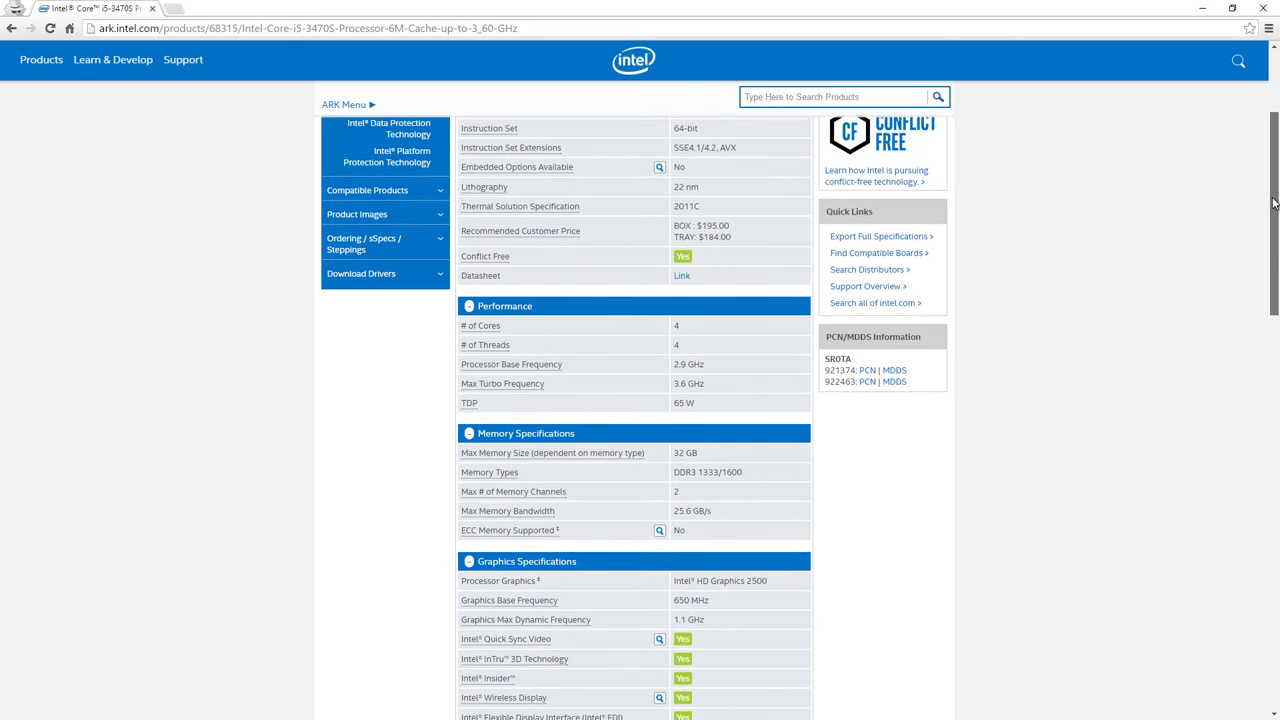
pyautogui.scroll(-3)
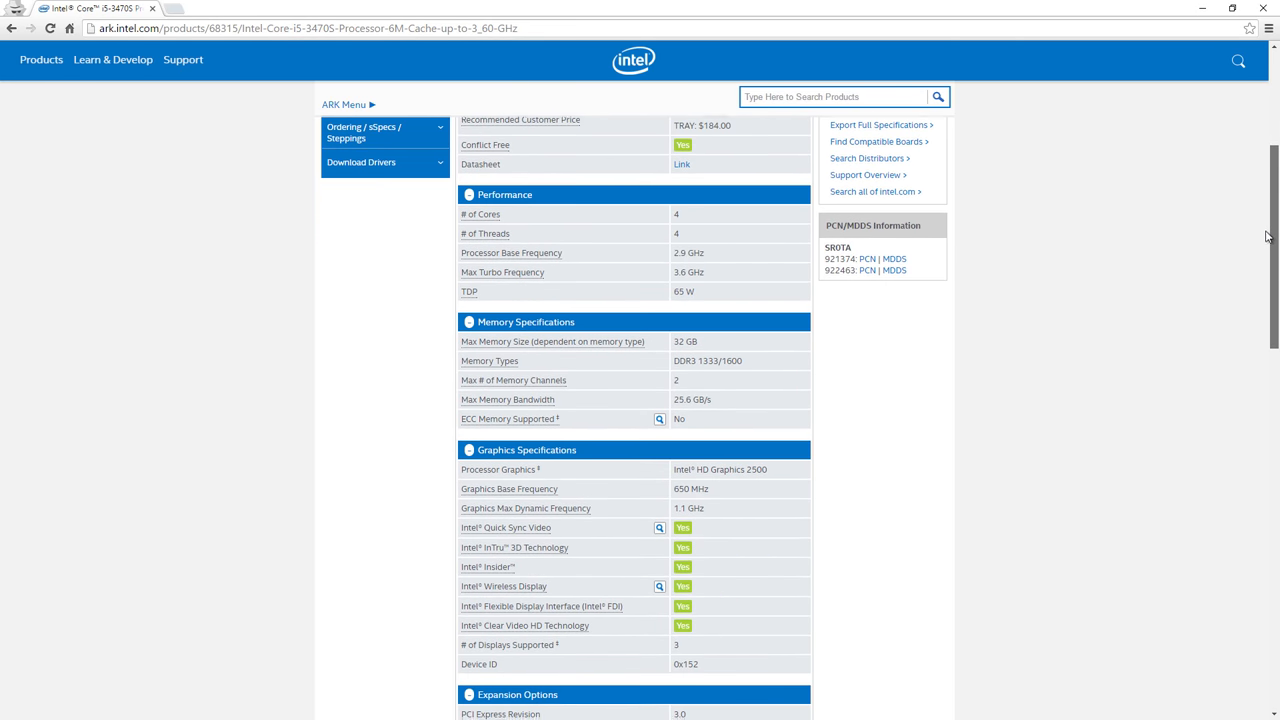
pyautogui.scroll(-3)
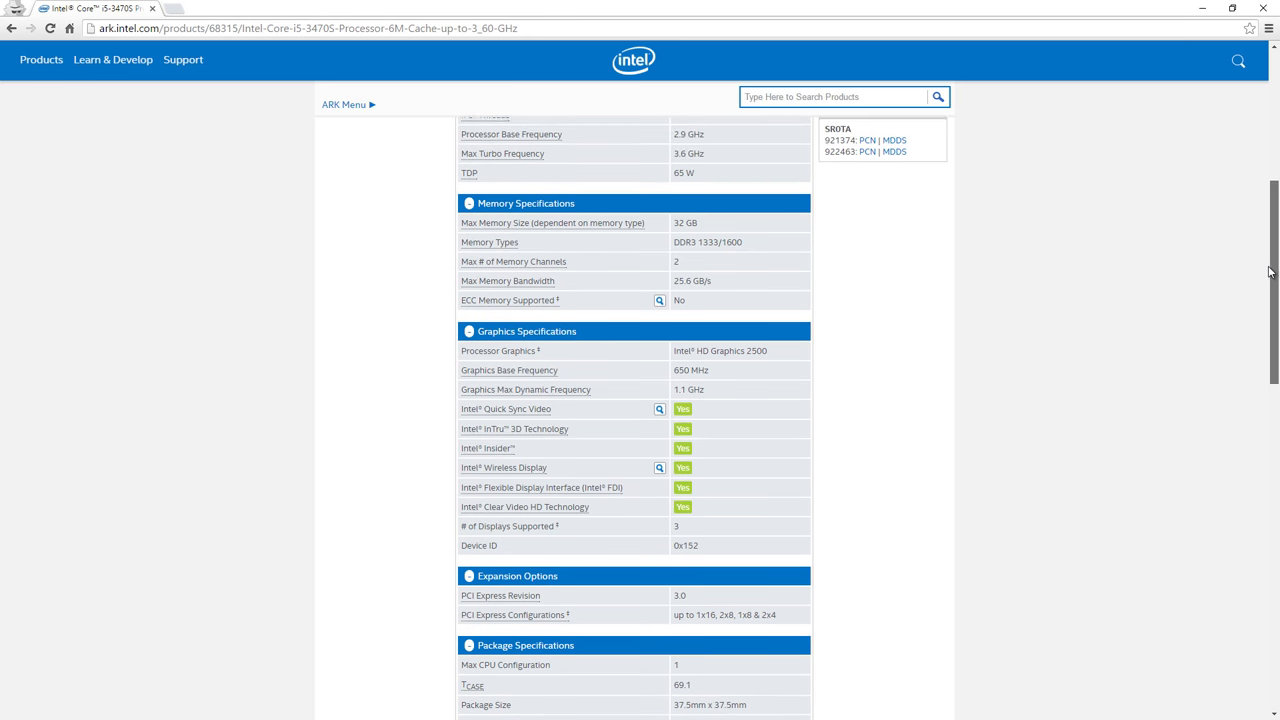
pyautogui.scroll(-3)
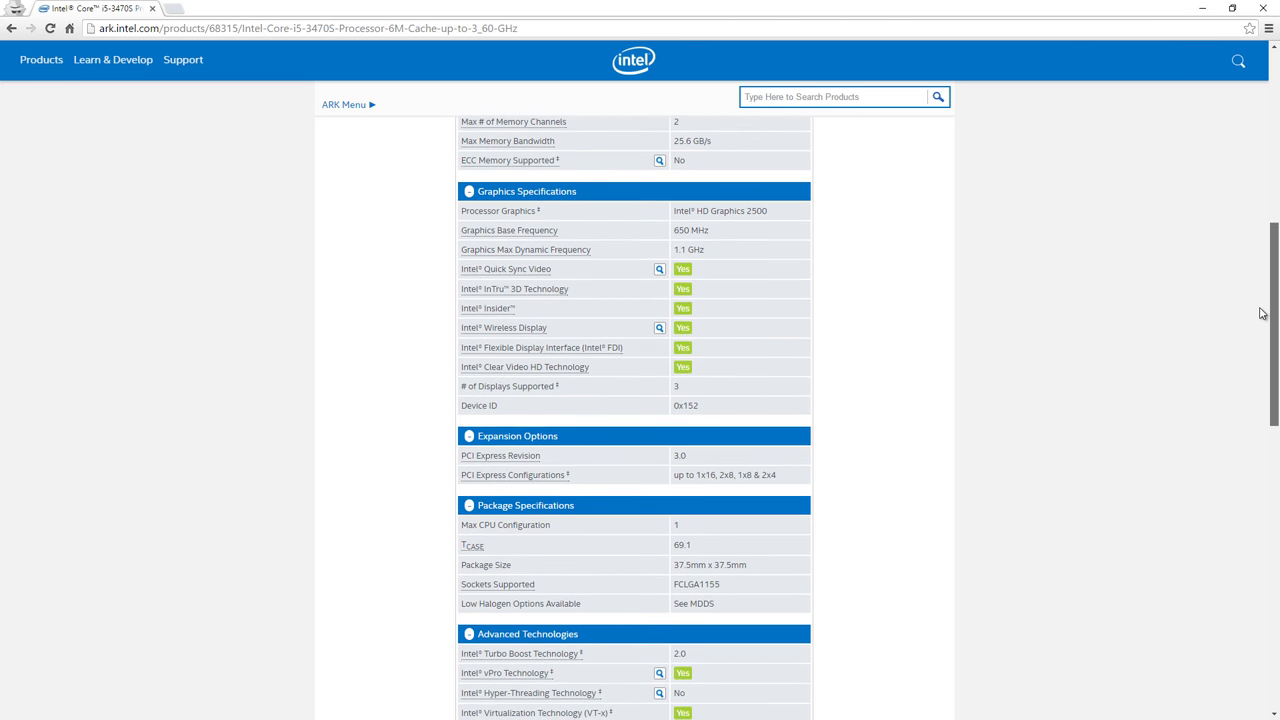
pyautogui.scroll(-3)
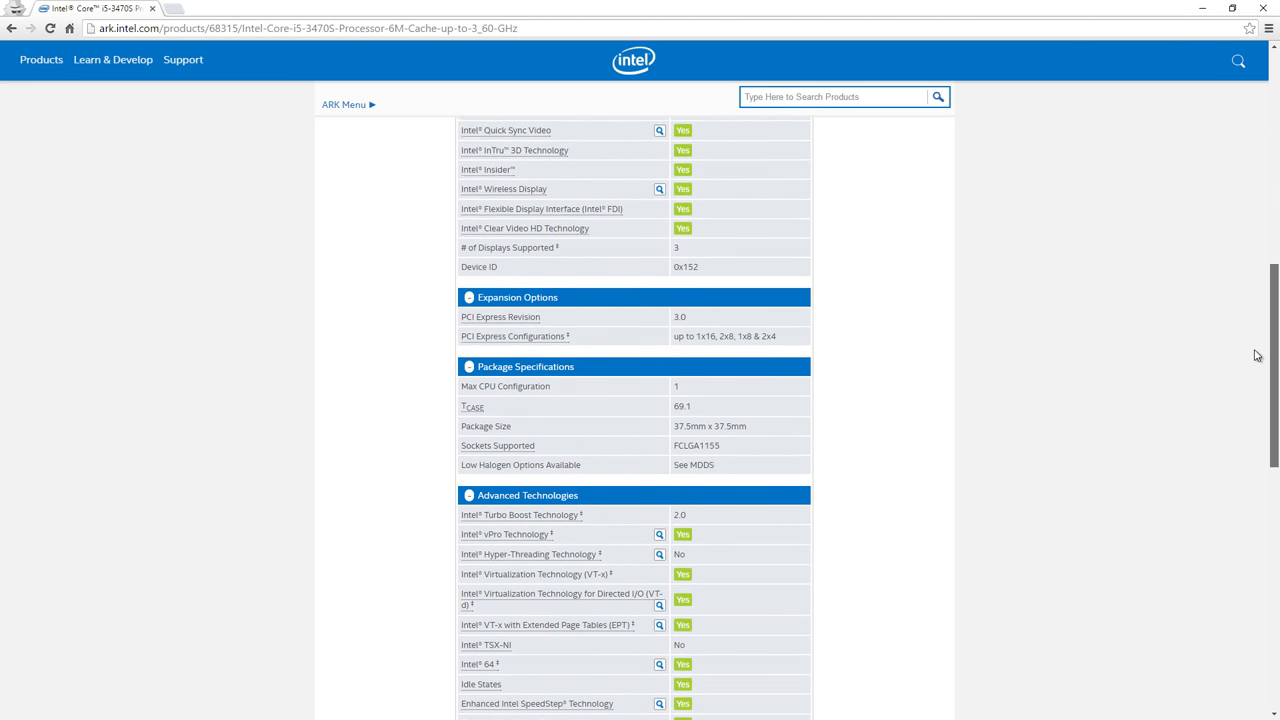
pyautogui.scroll(-3)
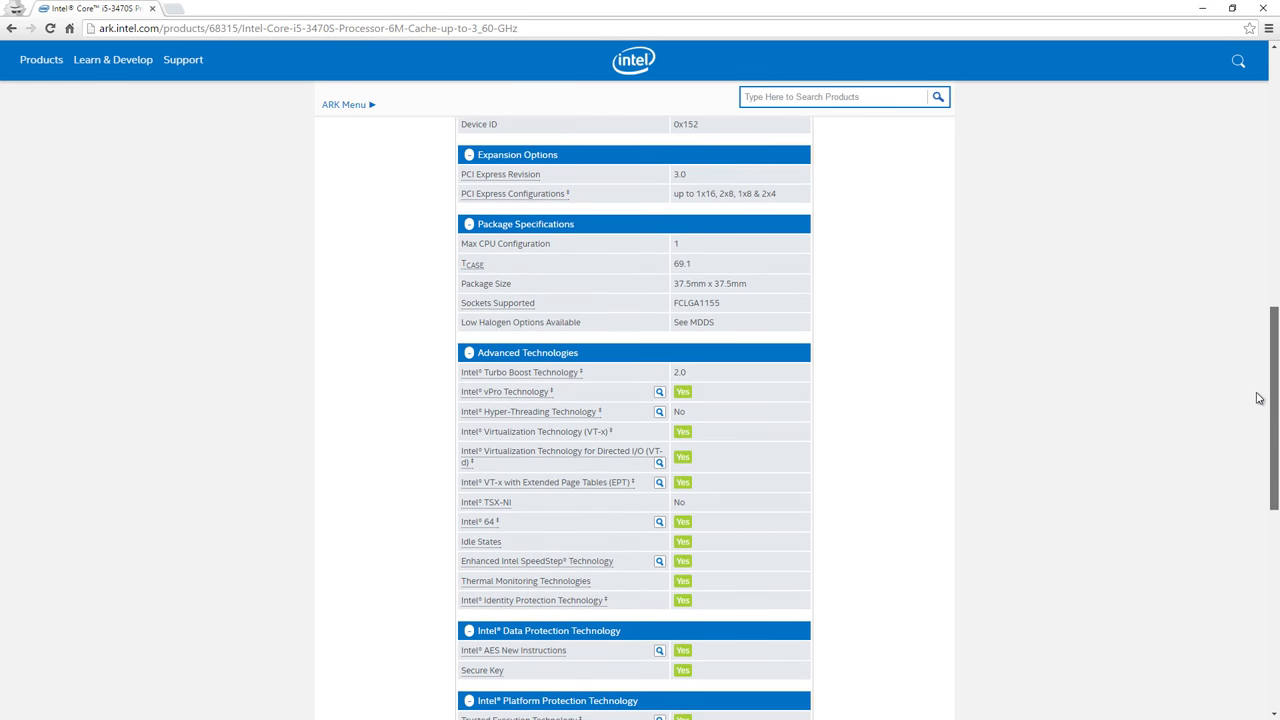
pyautogui.scroll(-3)
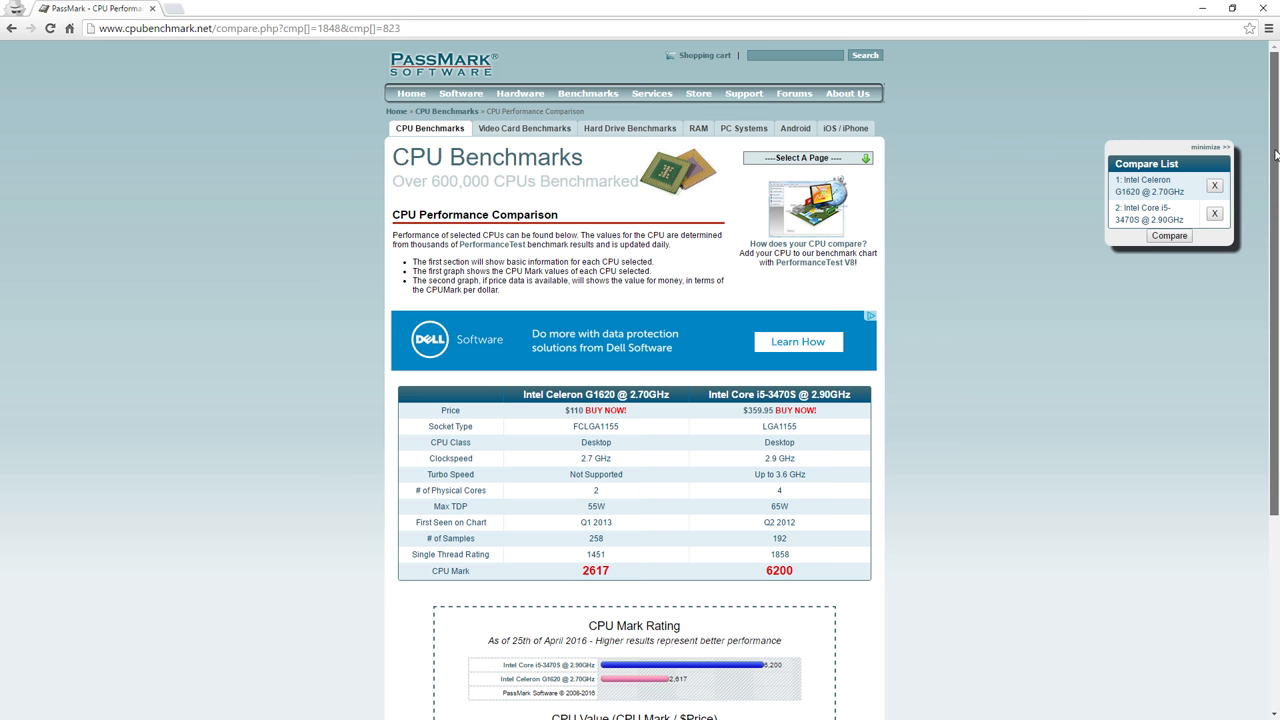
# Scroll the Celeron G1620 vs Core i5-3470S comparison down to the CPU Mark and value charts.
pyautogui.scroll(-3)
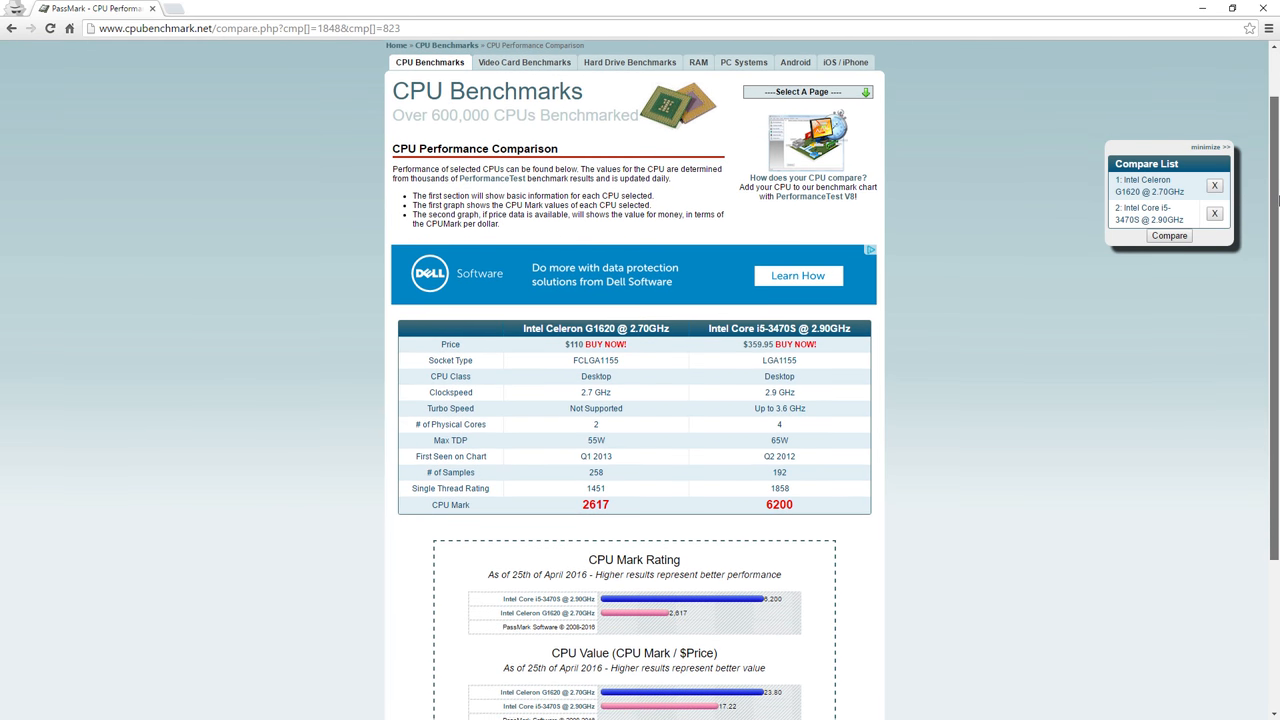
pyautogui.scroll(-3)
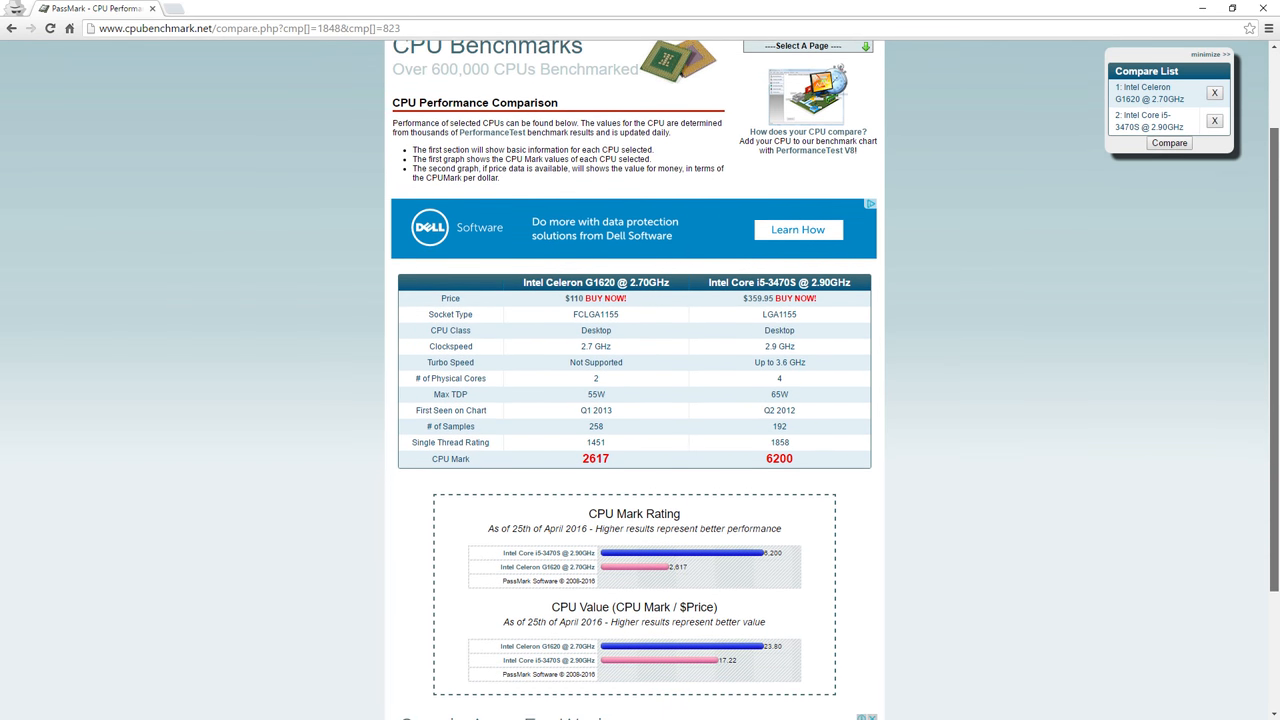
pyautogui.scroll(-3)
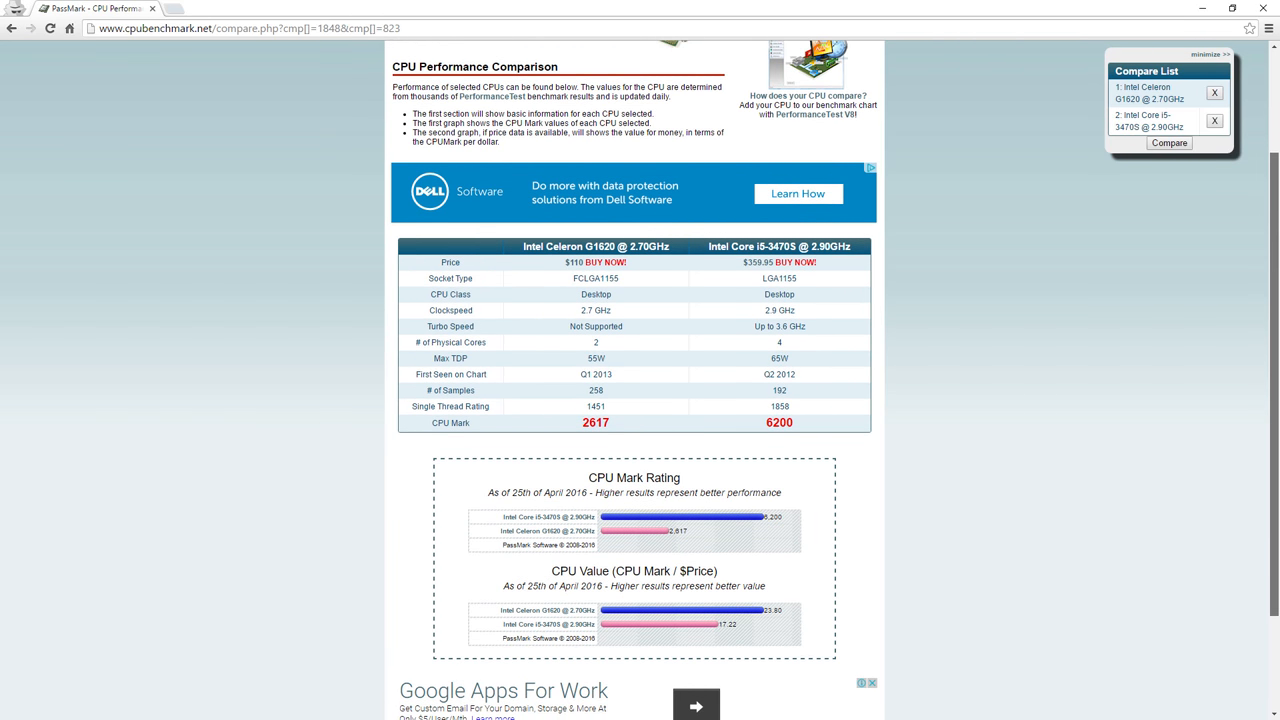
pyautogui.scroll(-3)
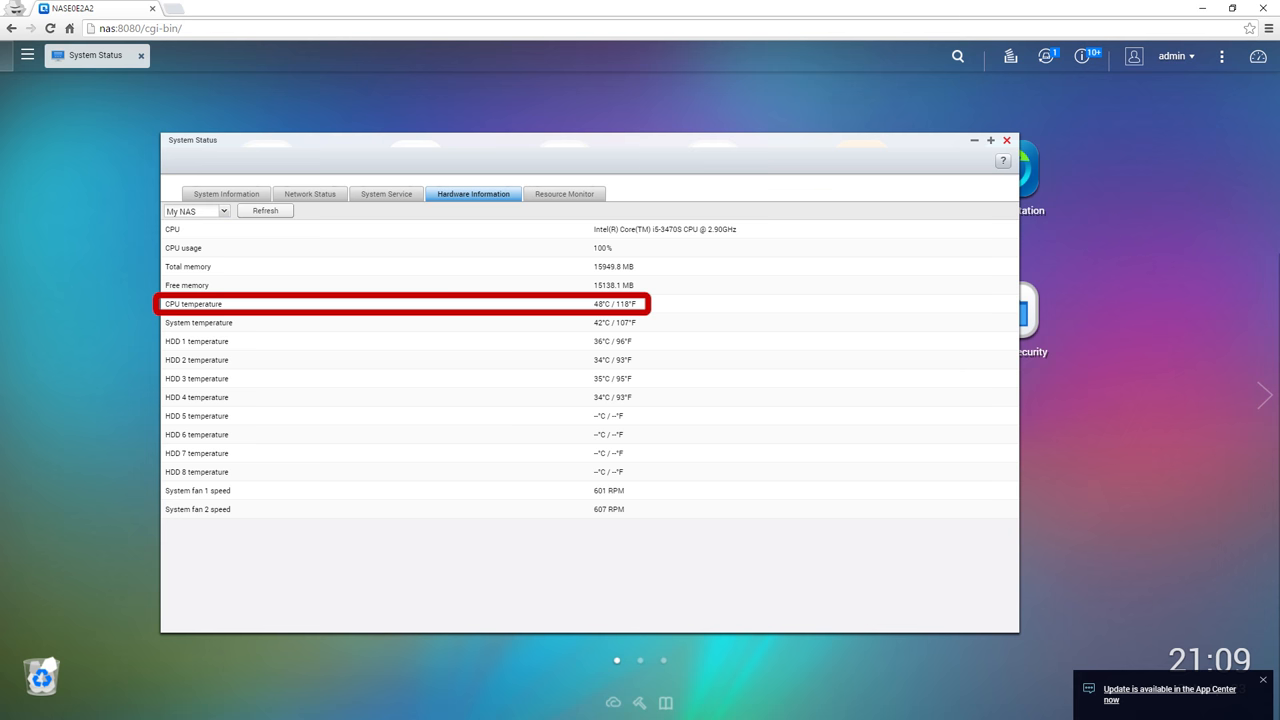
# Refresh the QTS hardware readings, showing CPU usage at 0.4% and temperature at 46°C.
pyautogui.click(265, 210)
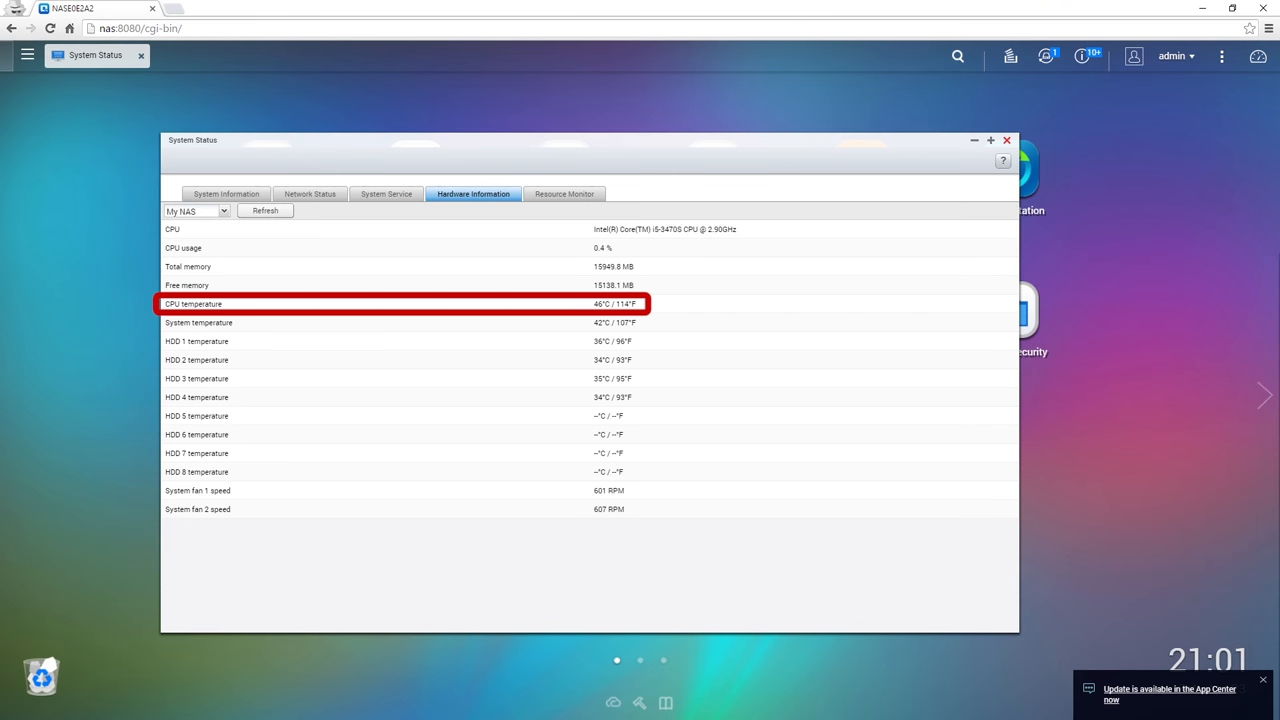